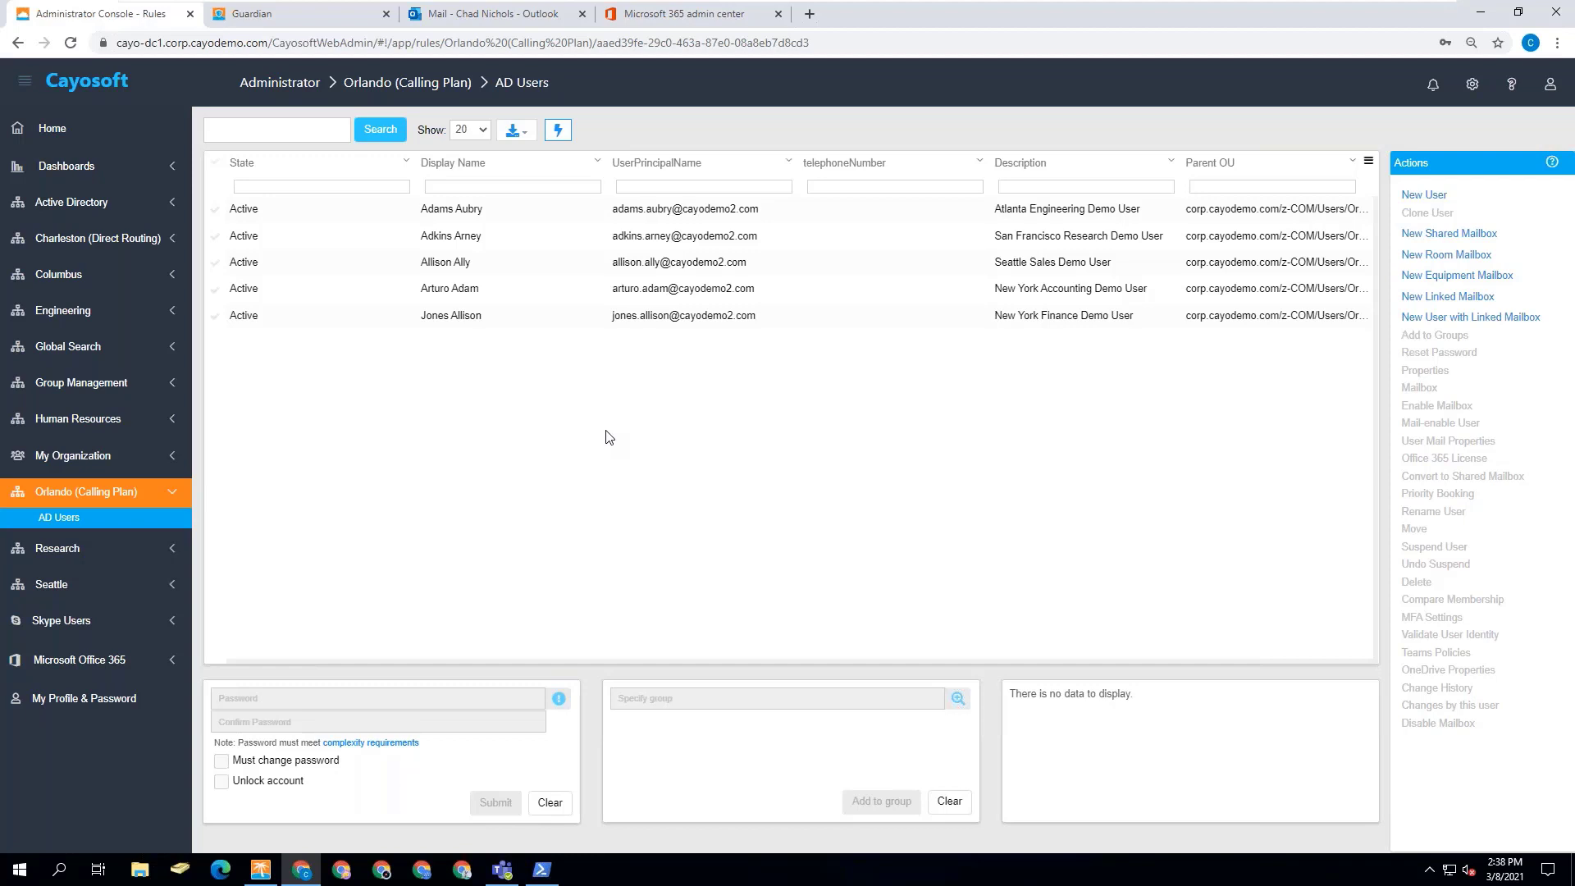
{"action": "mouse_move", "coordinate": [97, 502]}
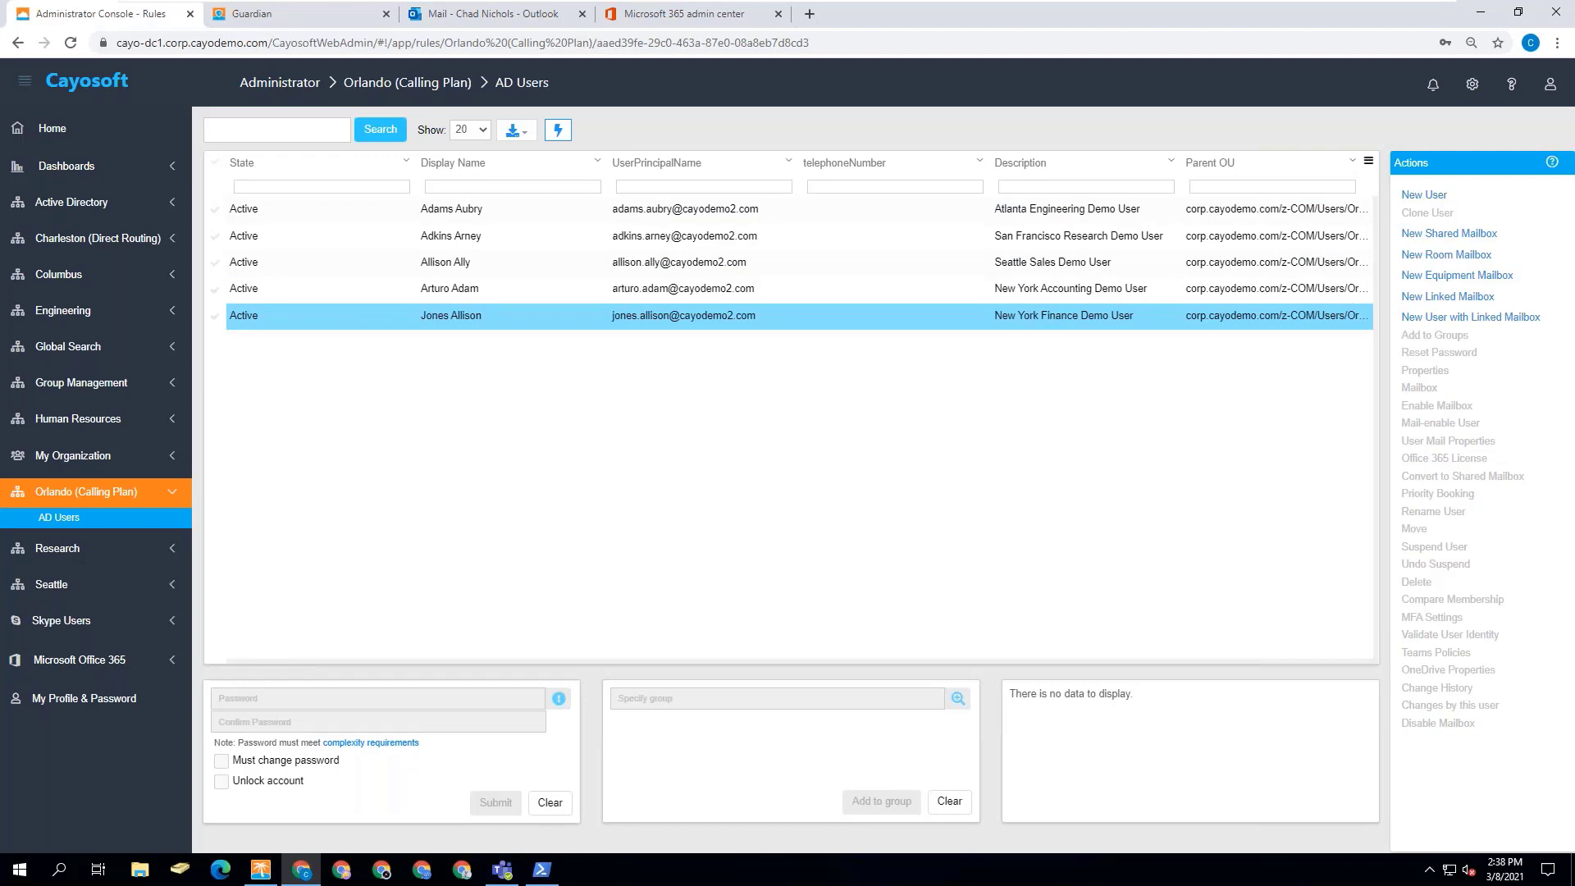
{"action": "left_click", "coordinate": [451, 209]}
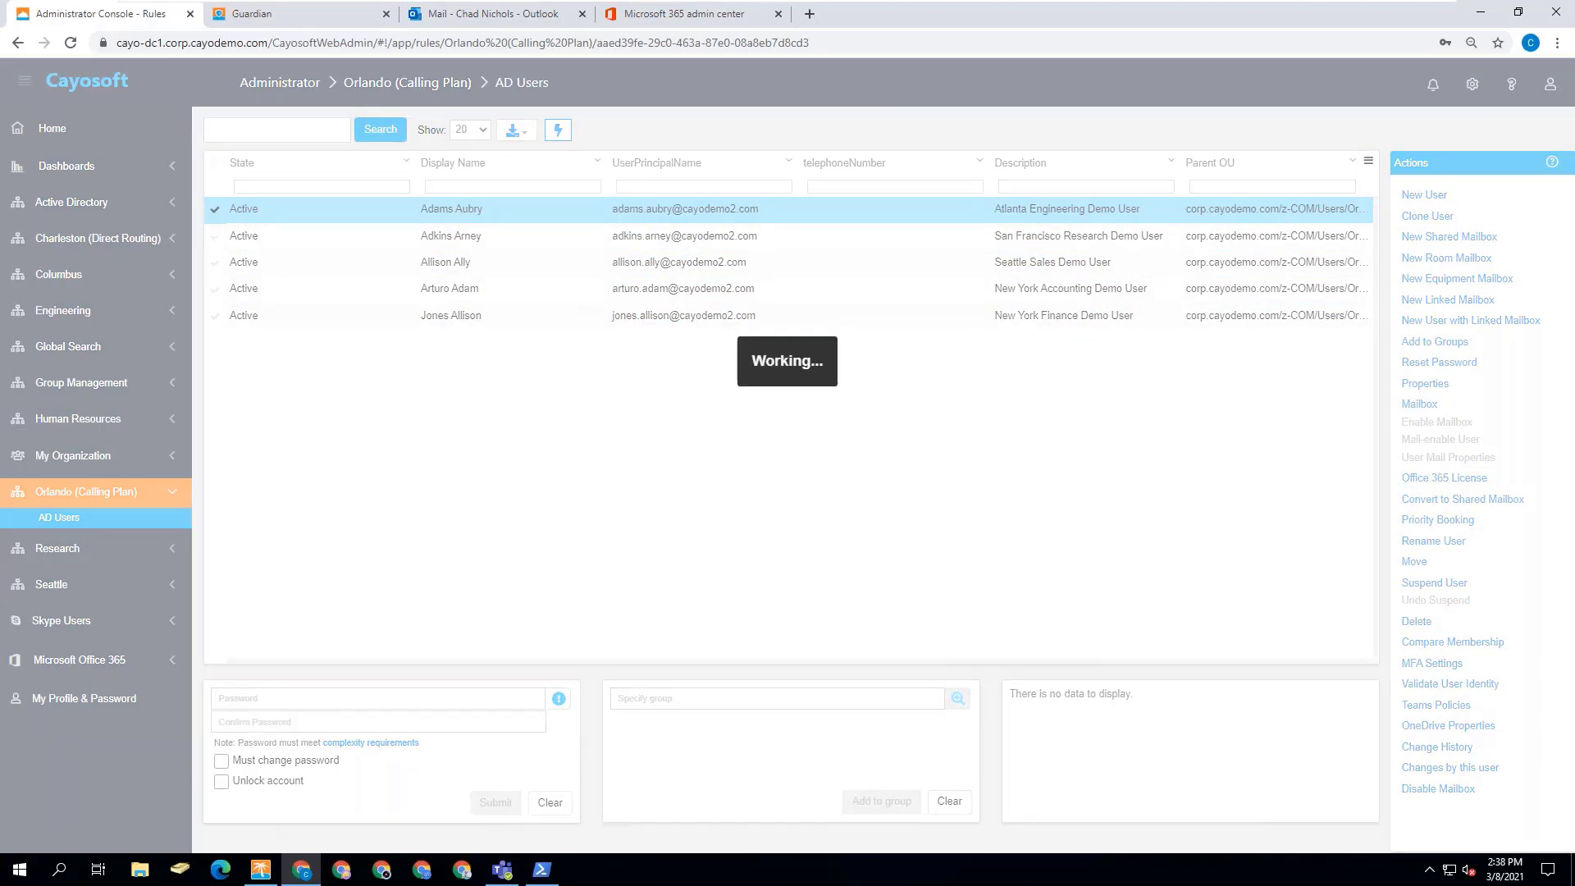
{"action": "left_click", "coordinate": [1444, 478]}
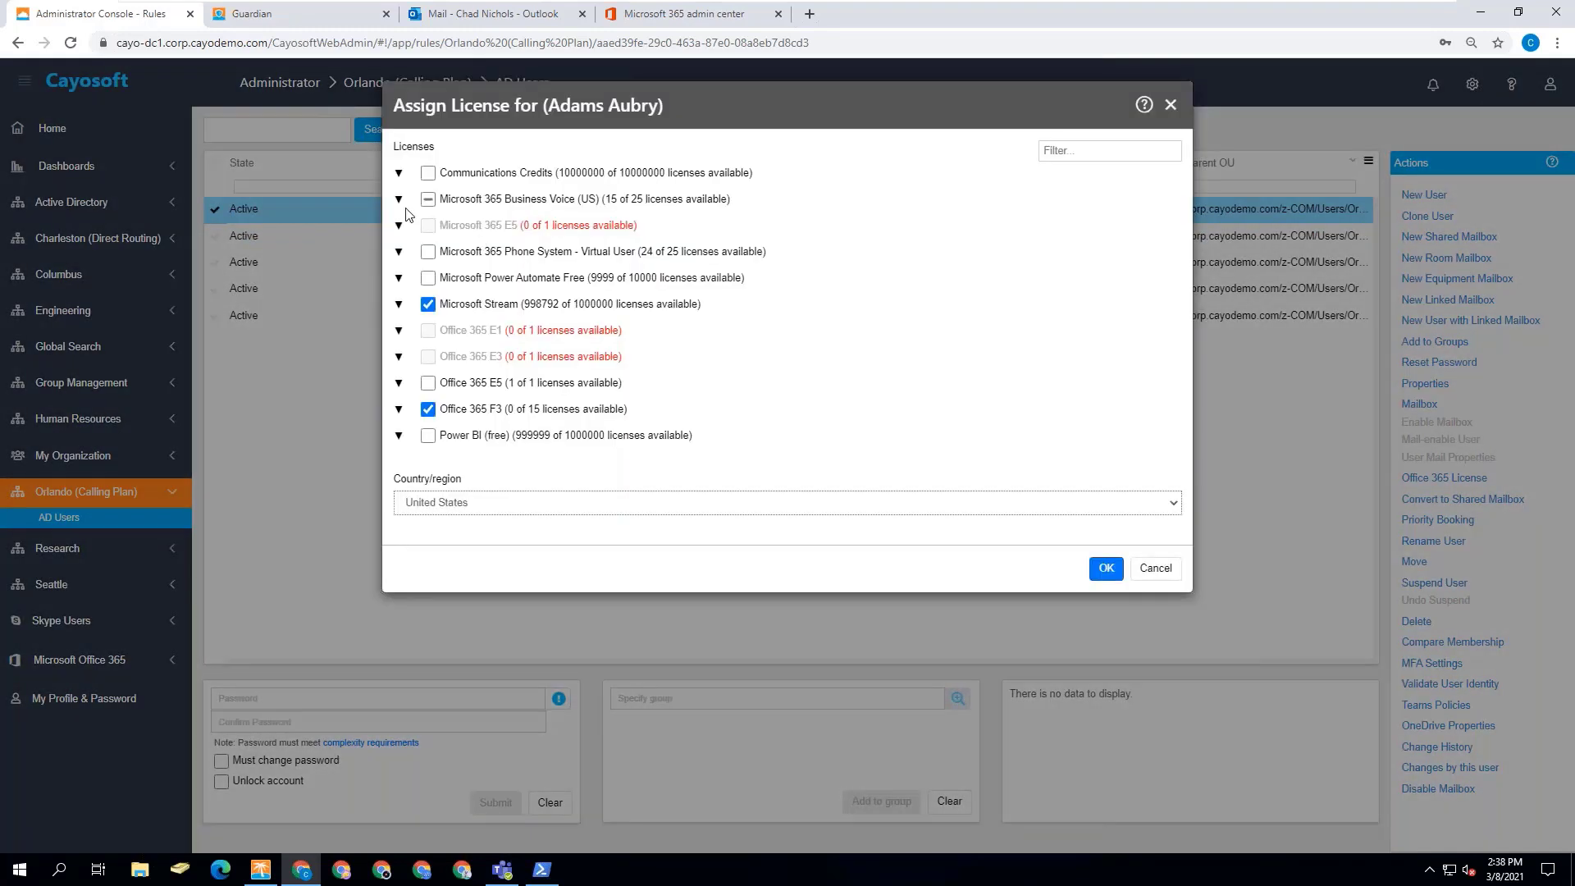
{"action": "left_click", "coordinate": [398, 198]}
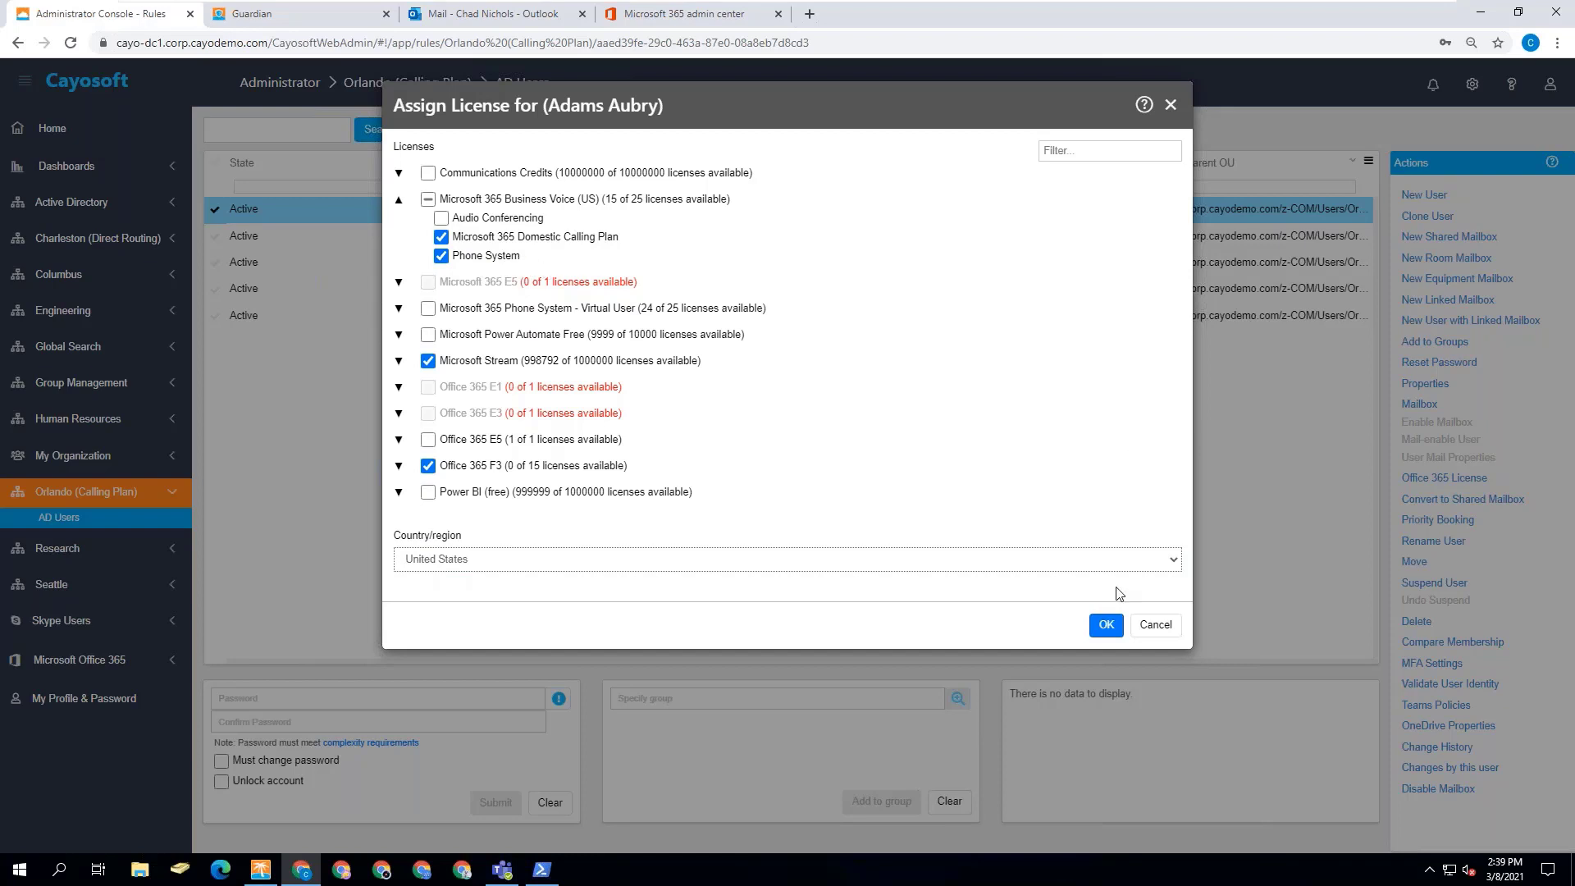
{"action": "left_click", "coordinate": [1105, 625]}
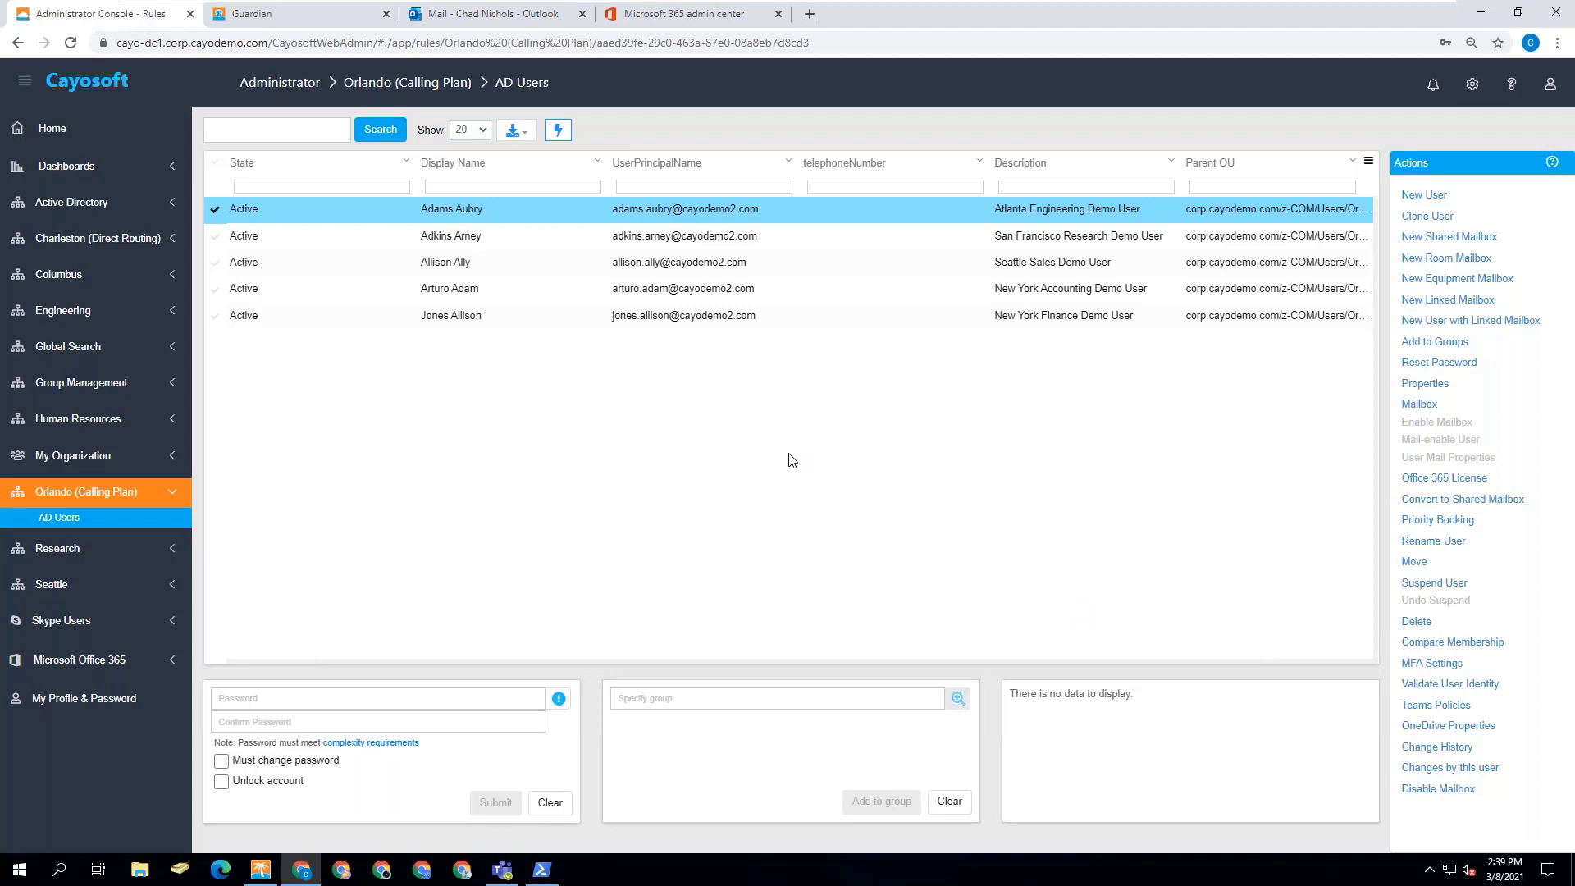
Step: Run the 'AD Users | Calling Plan Assignment' rule from the Automation & Configuration Console
{"action": "left_click", "coordinate": [261, 870]}
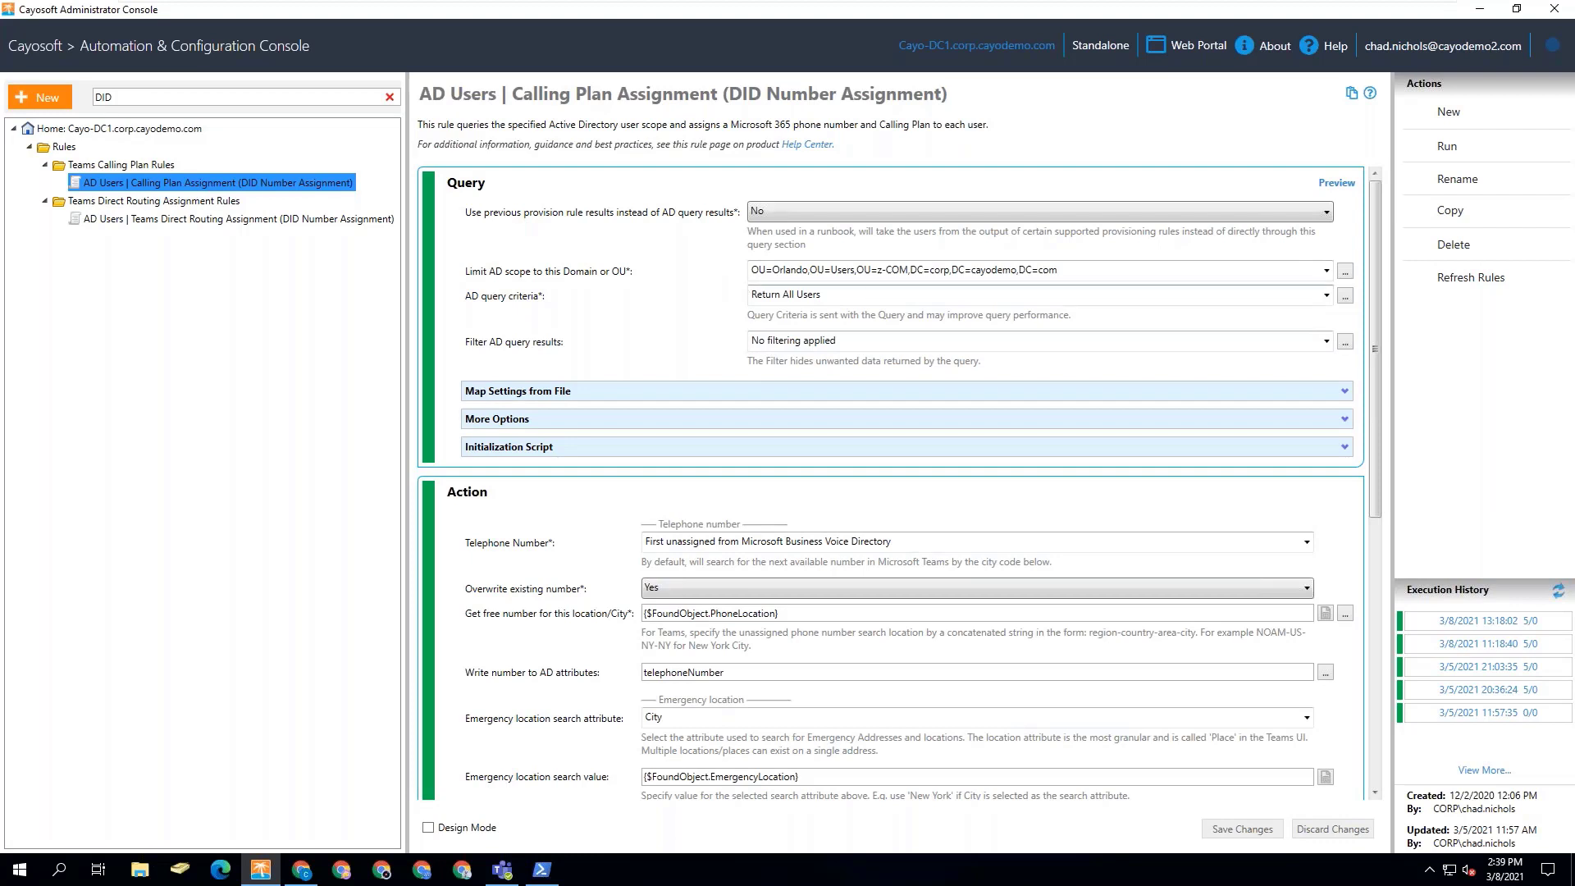
{"action": "left_click", "coordinate": [1447, 146]}
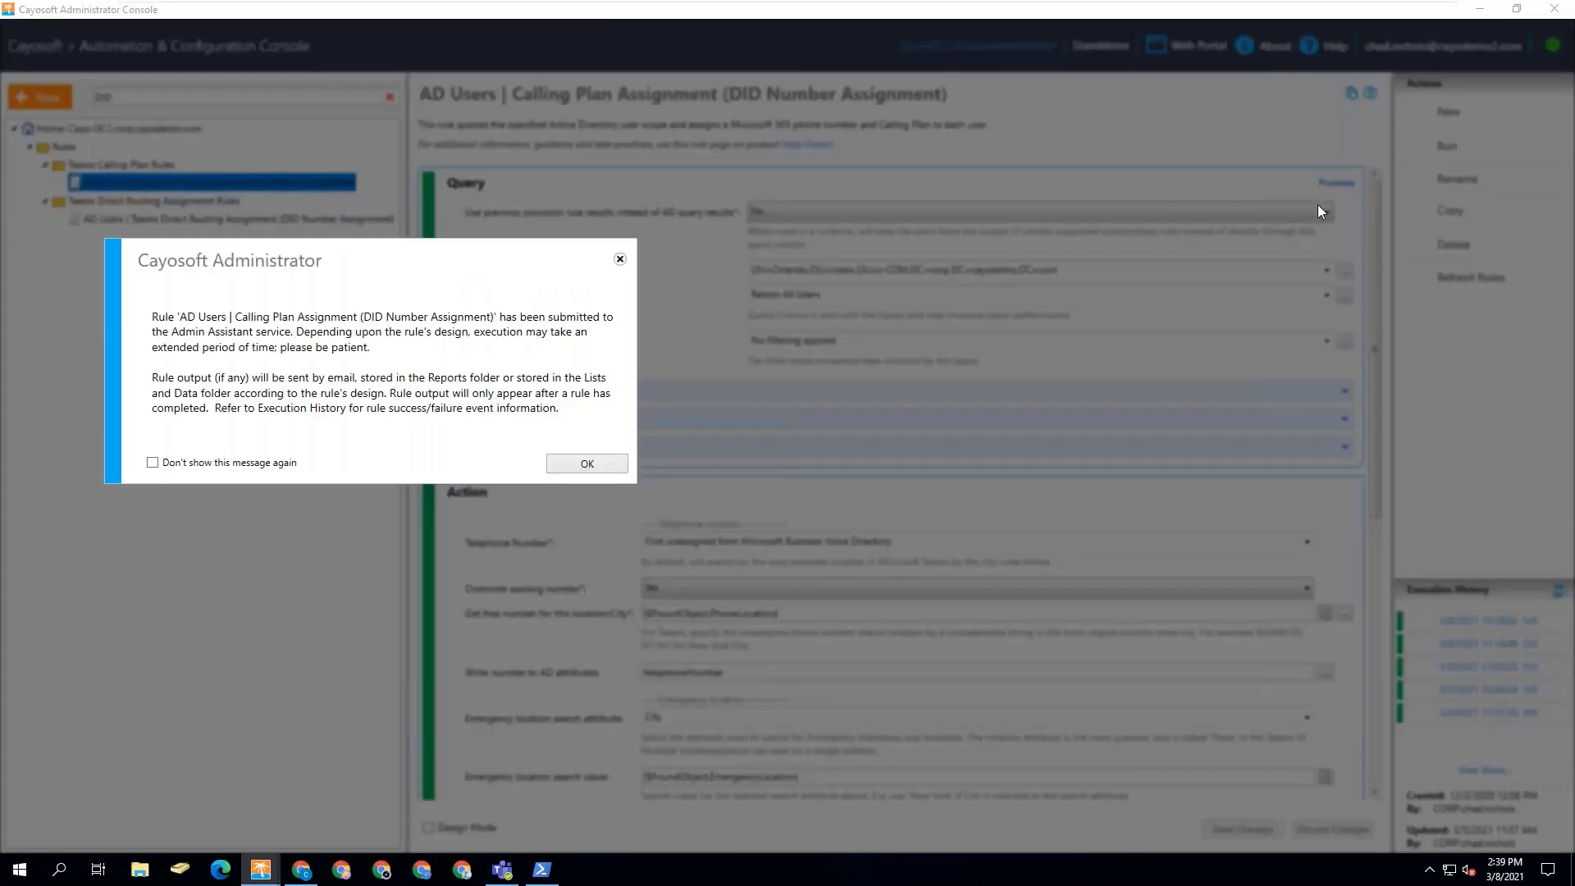
Step: Dismiss the submission notice, review the CSV mapping settings, and return to the Orlando users page
{"action": "left_click", "coordinate": [586, 463]}
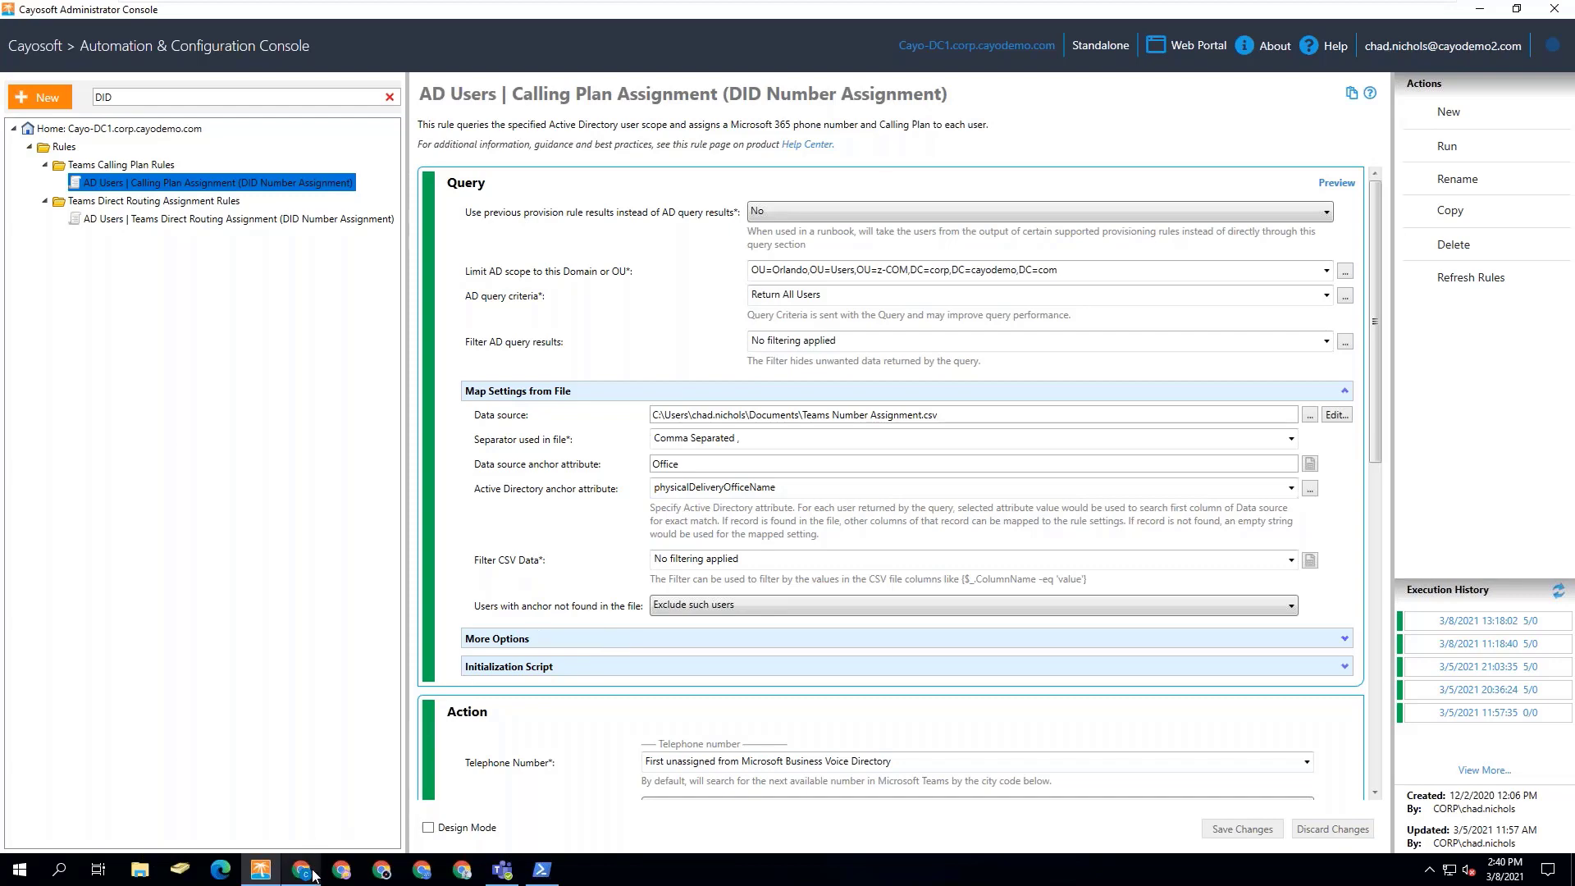
{"action": "left_click", "coordinate": [300, 870]}
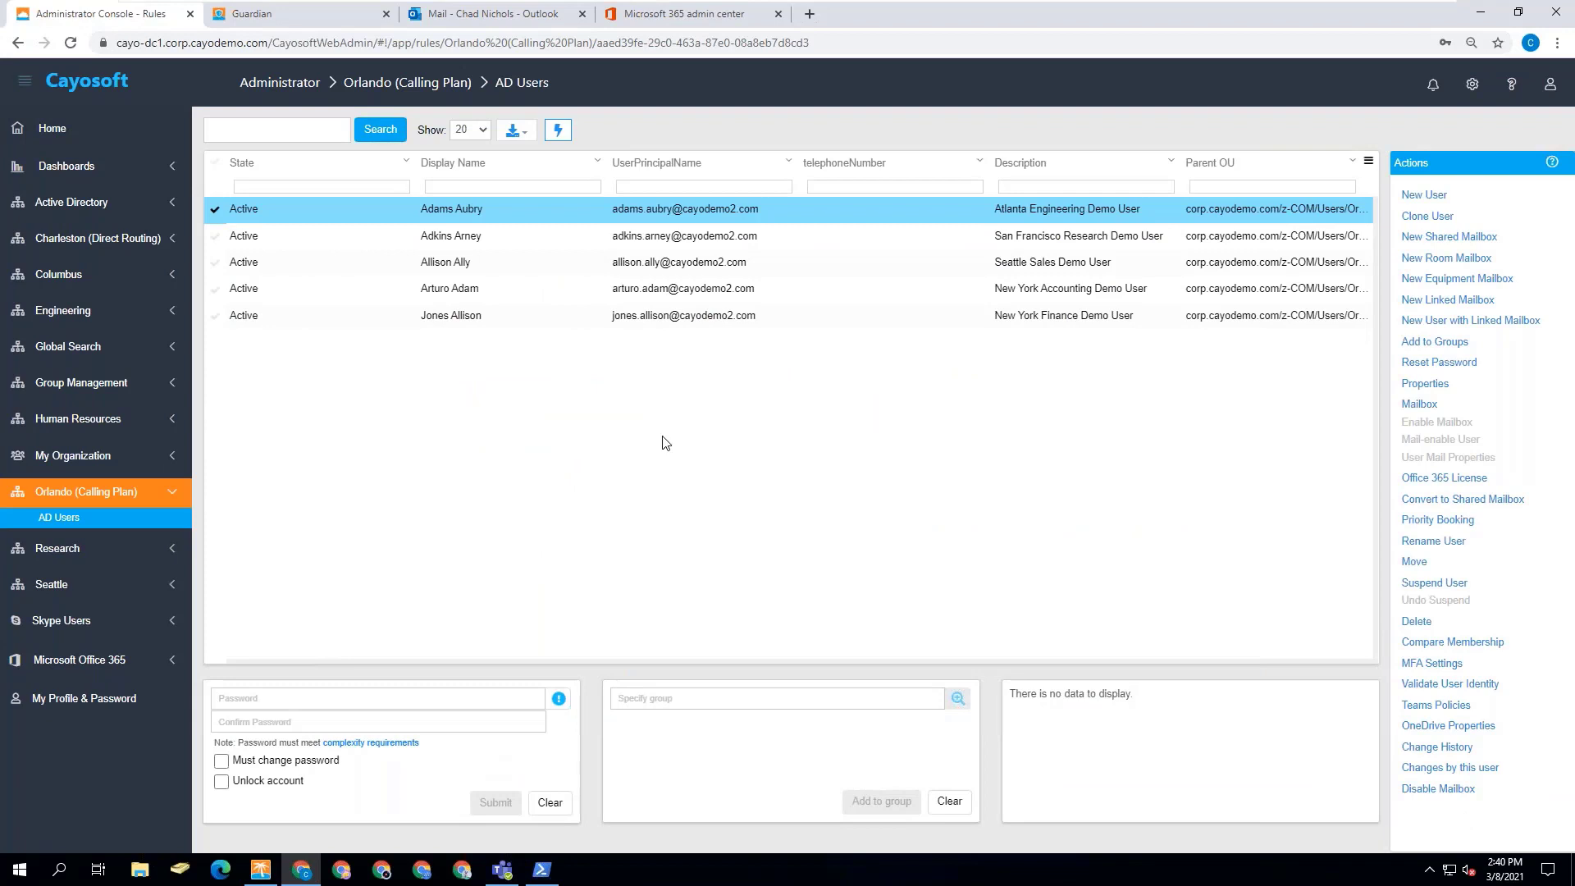